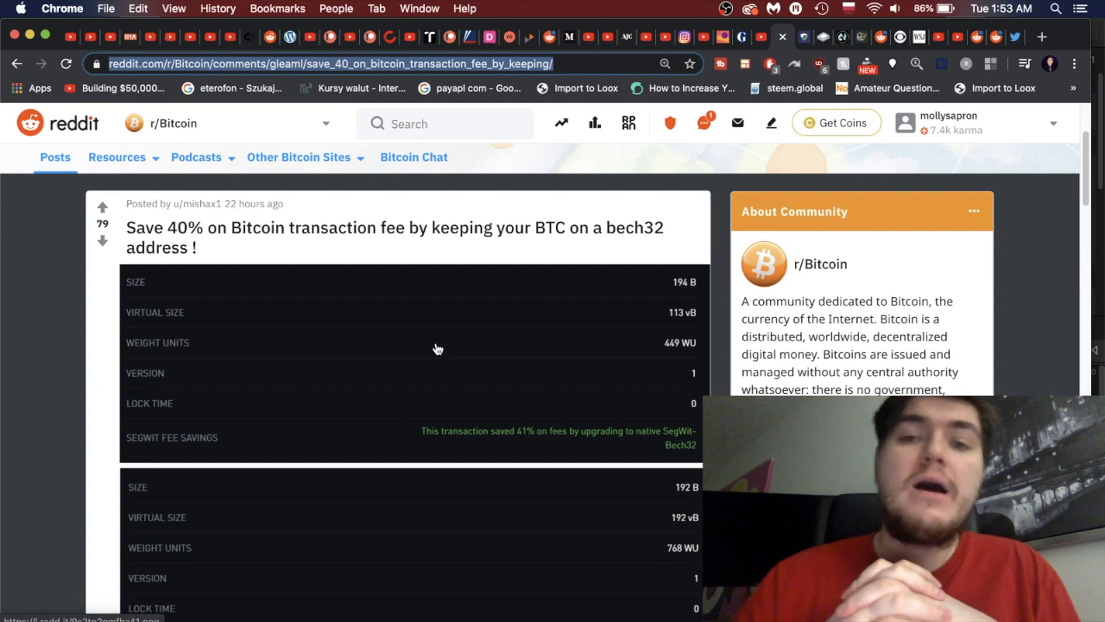
scroll("down", 3)
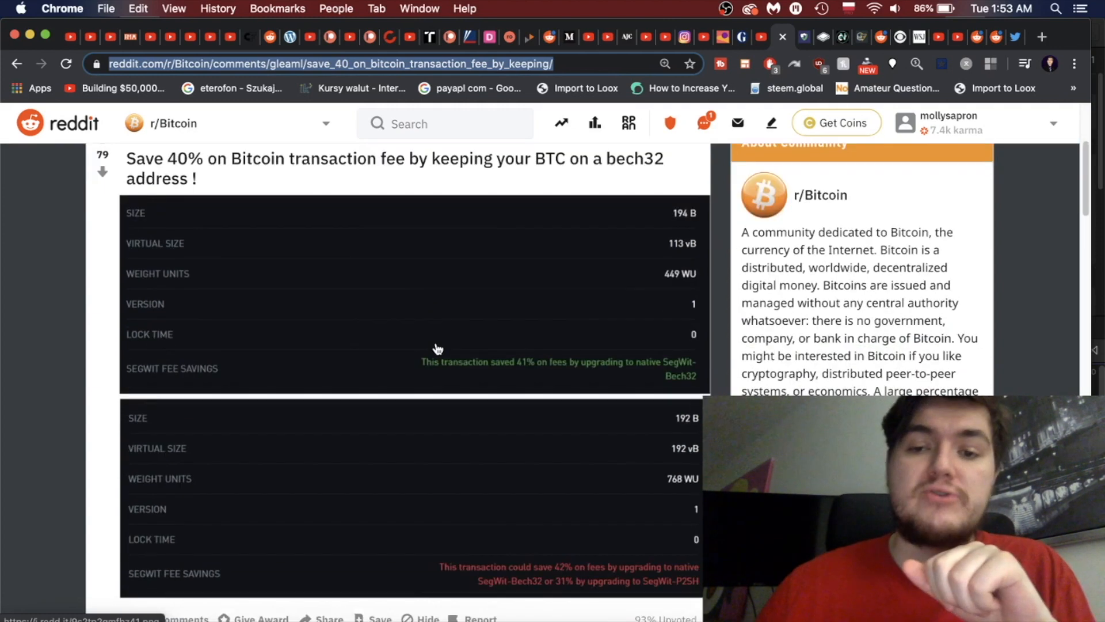
scroll("down", 3)
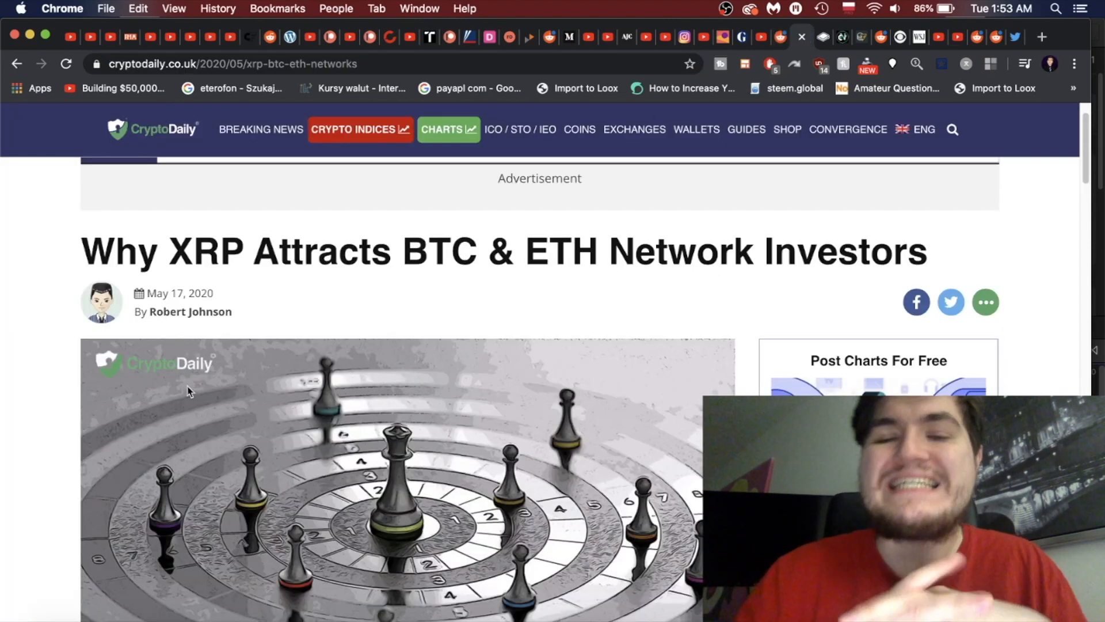
scroll("down", 3)
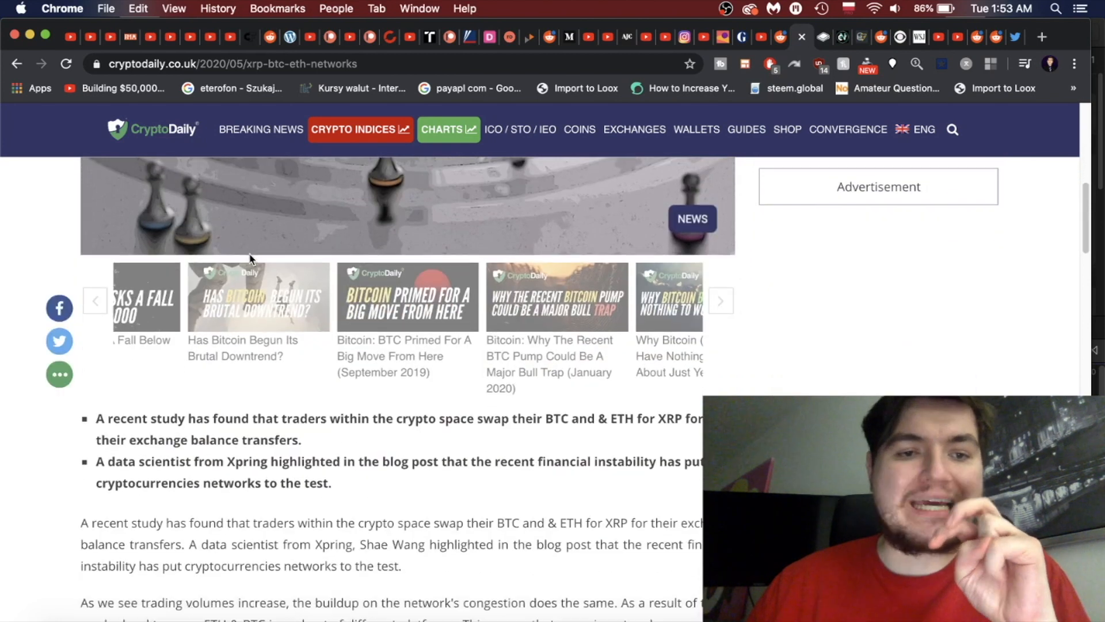
scroll("down", 3)
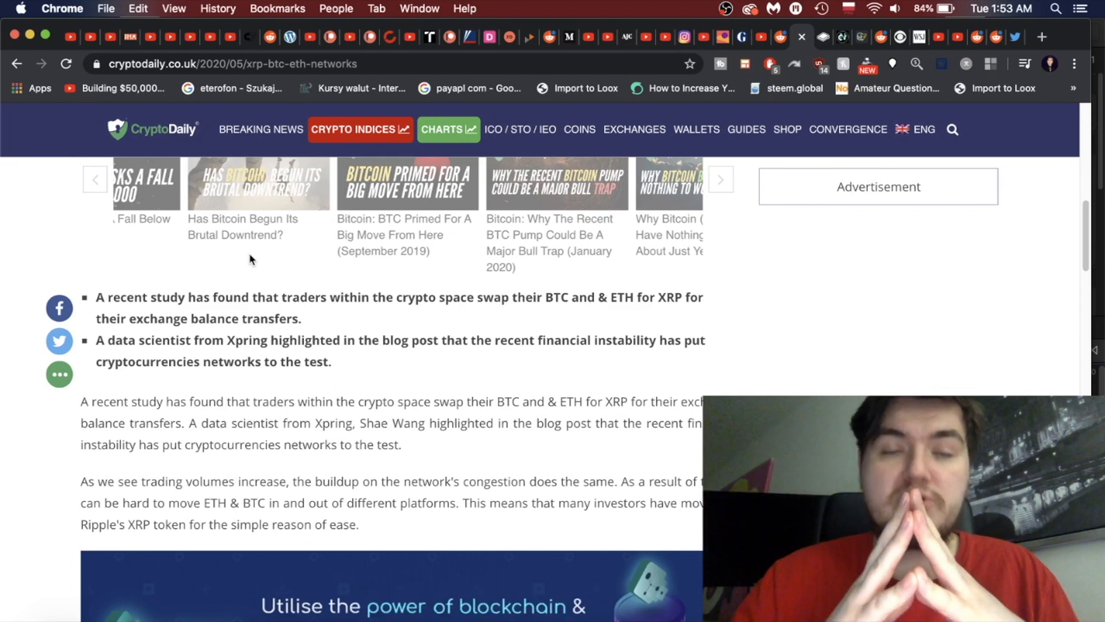
scroll("down", 3)
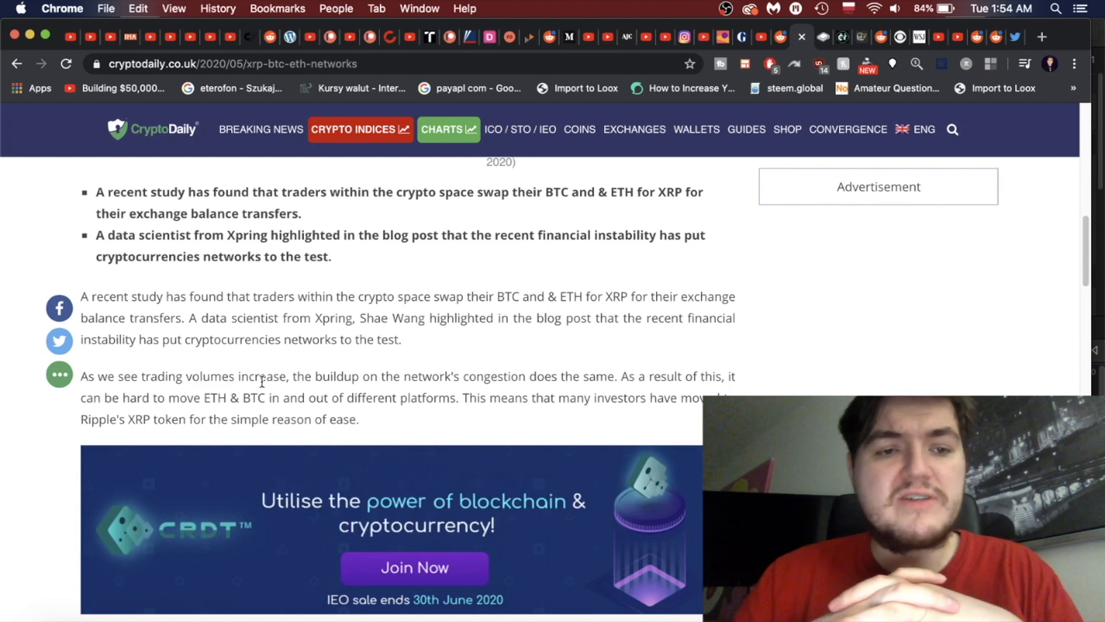
scroll("down", 3)
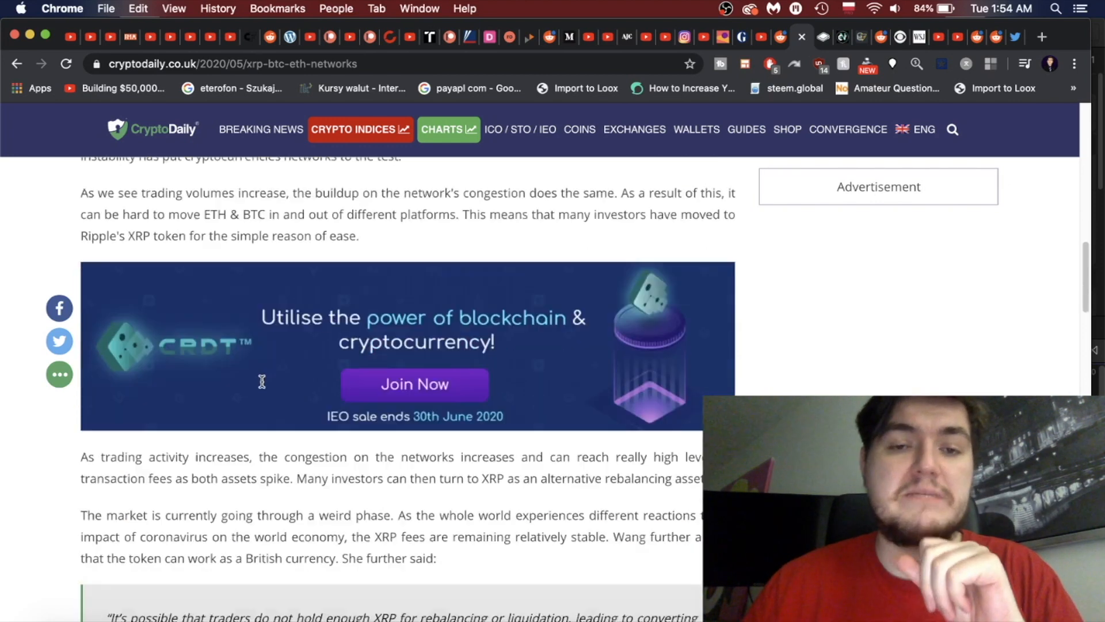
scroll("down", 3)
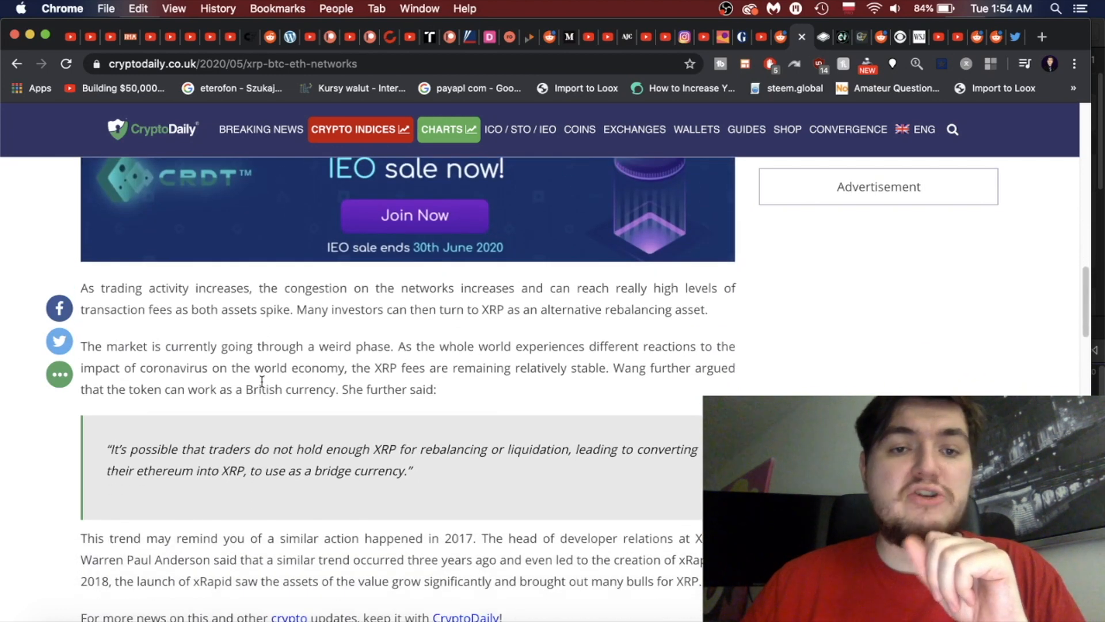
scroll("down", 3)
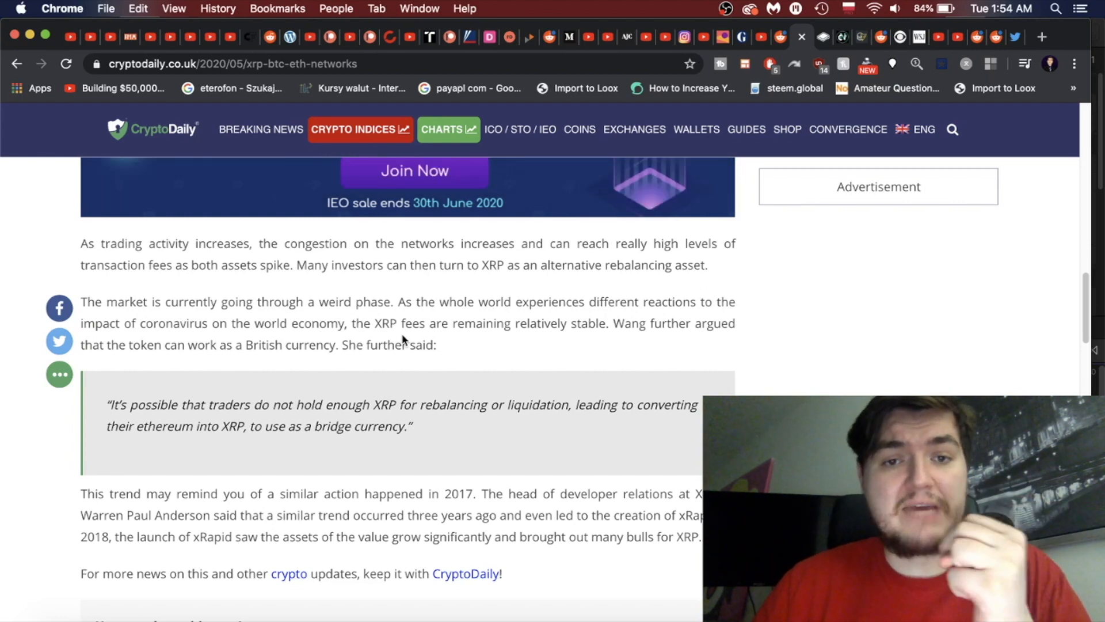
scroll("down", 3)
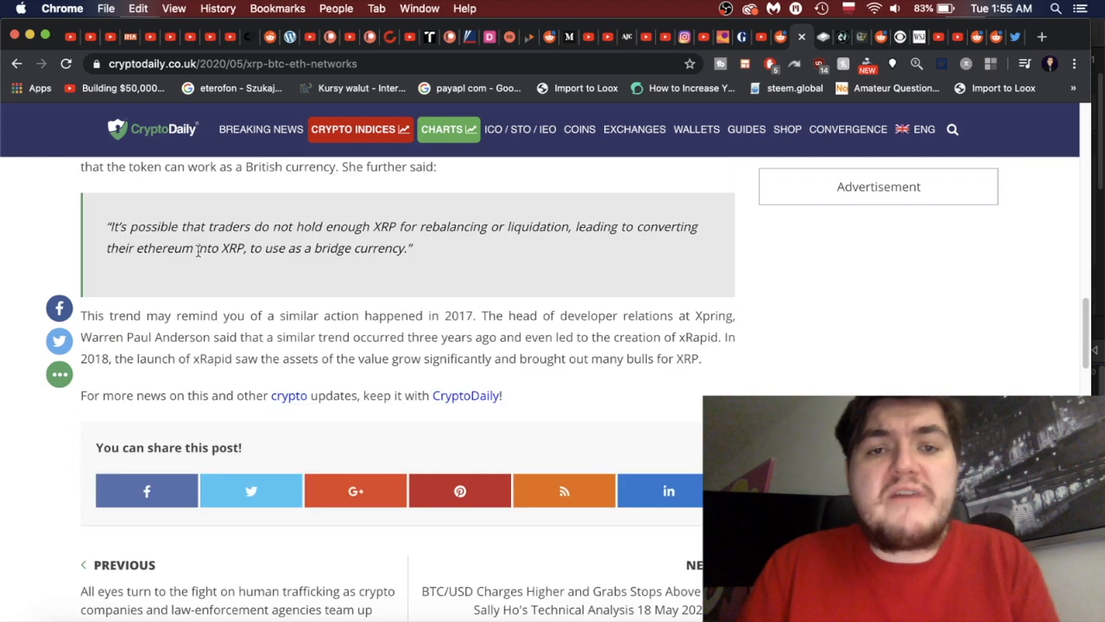